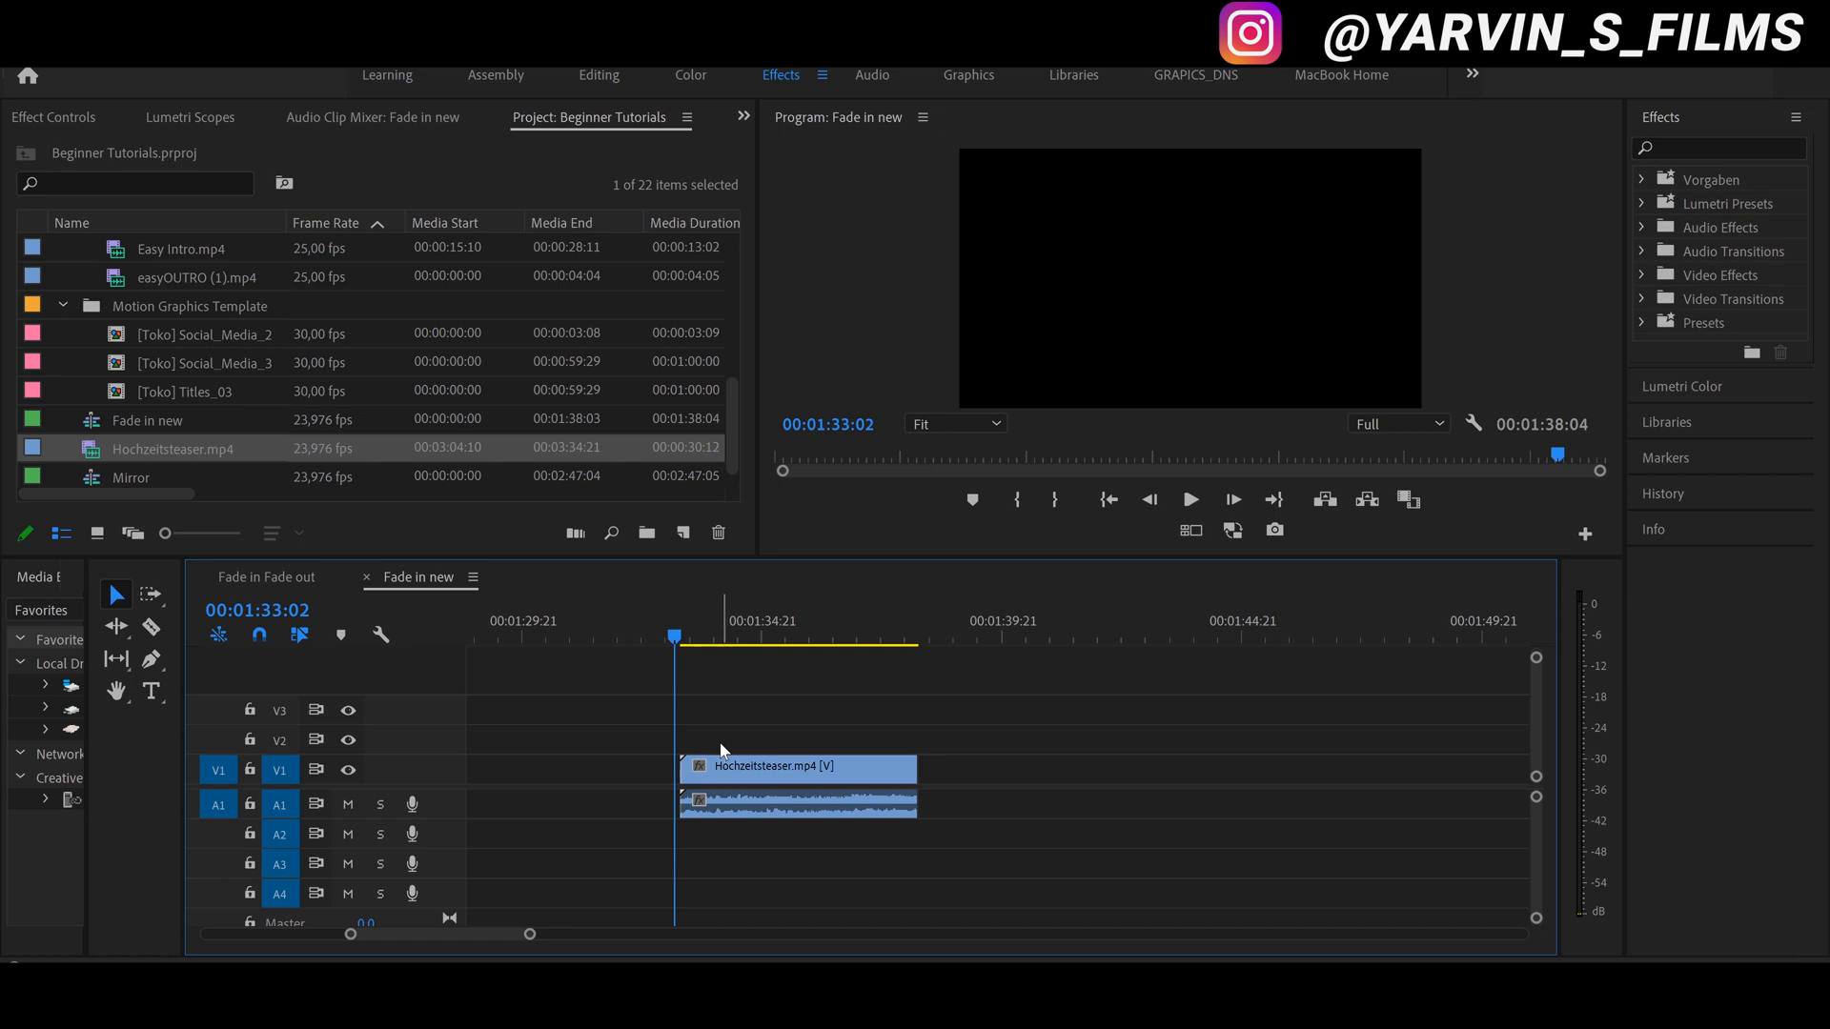
mouse_move(748, 749)
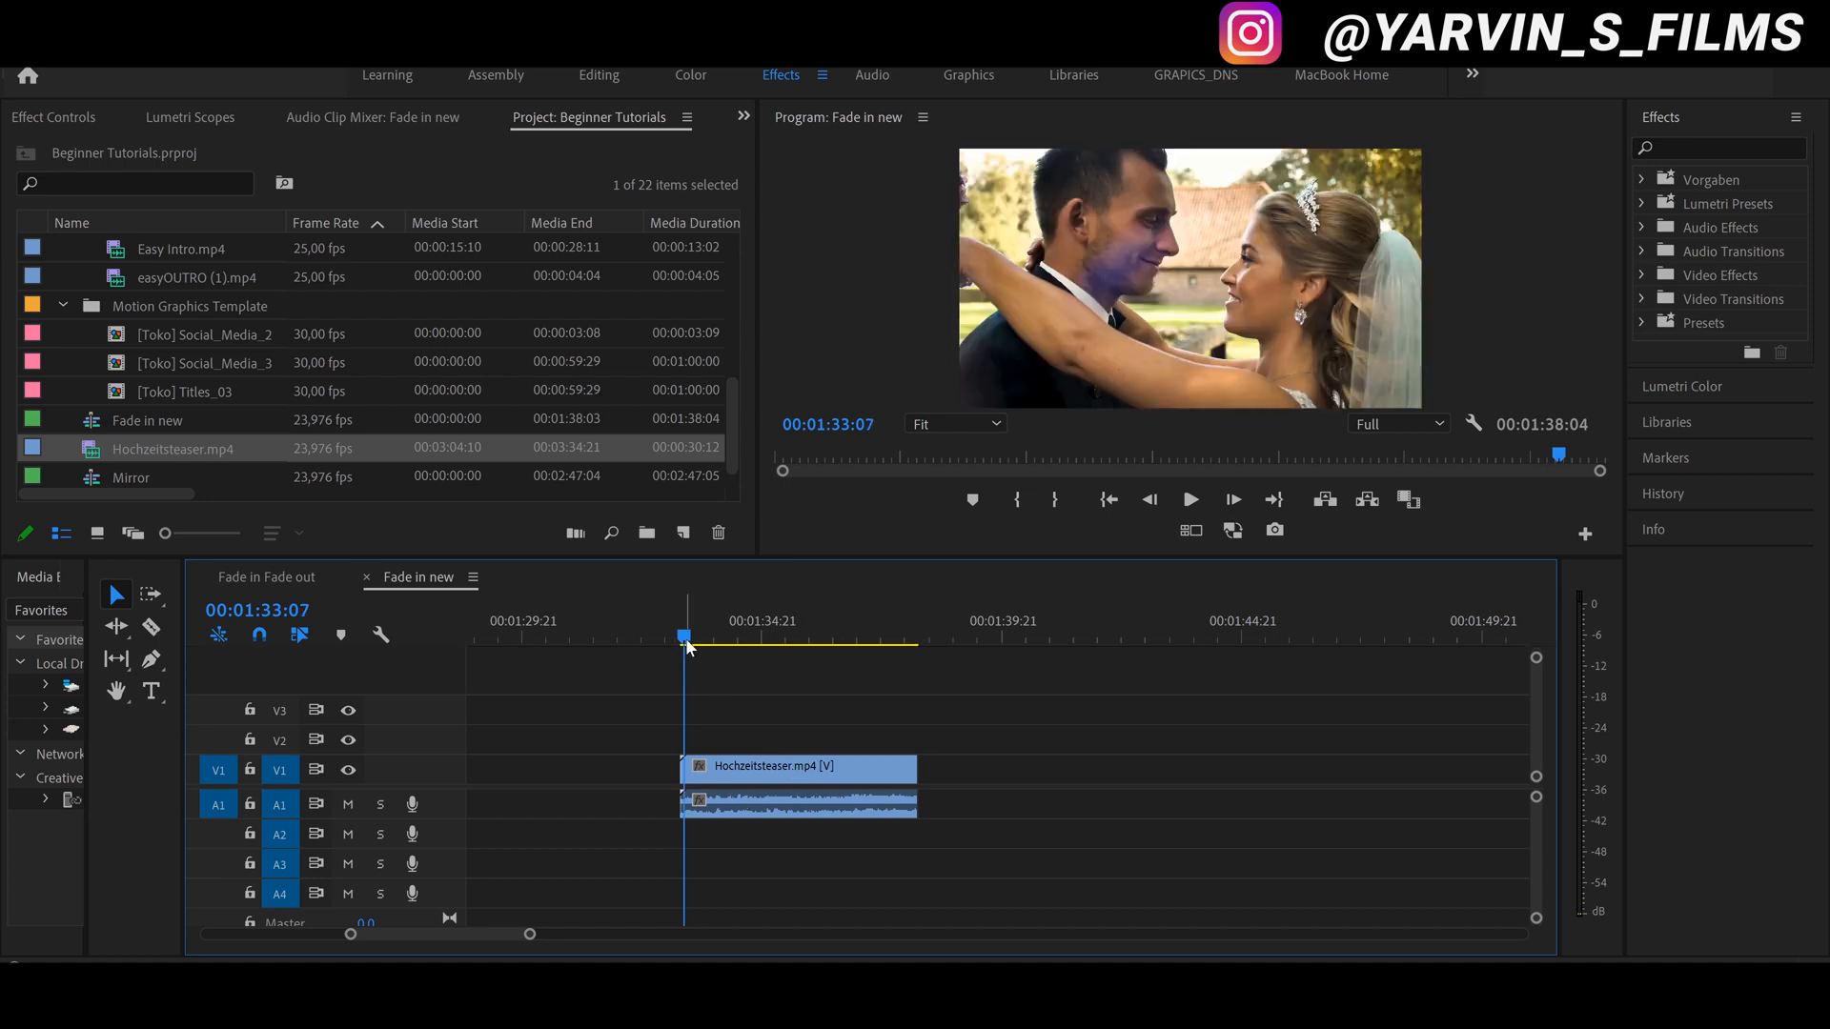
Expand Video Transitions and the Dissolve folder so Cross Dissolve and Dip to Black are listed.
click(1189, 500)
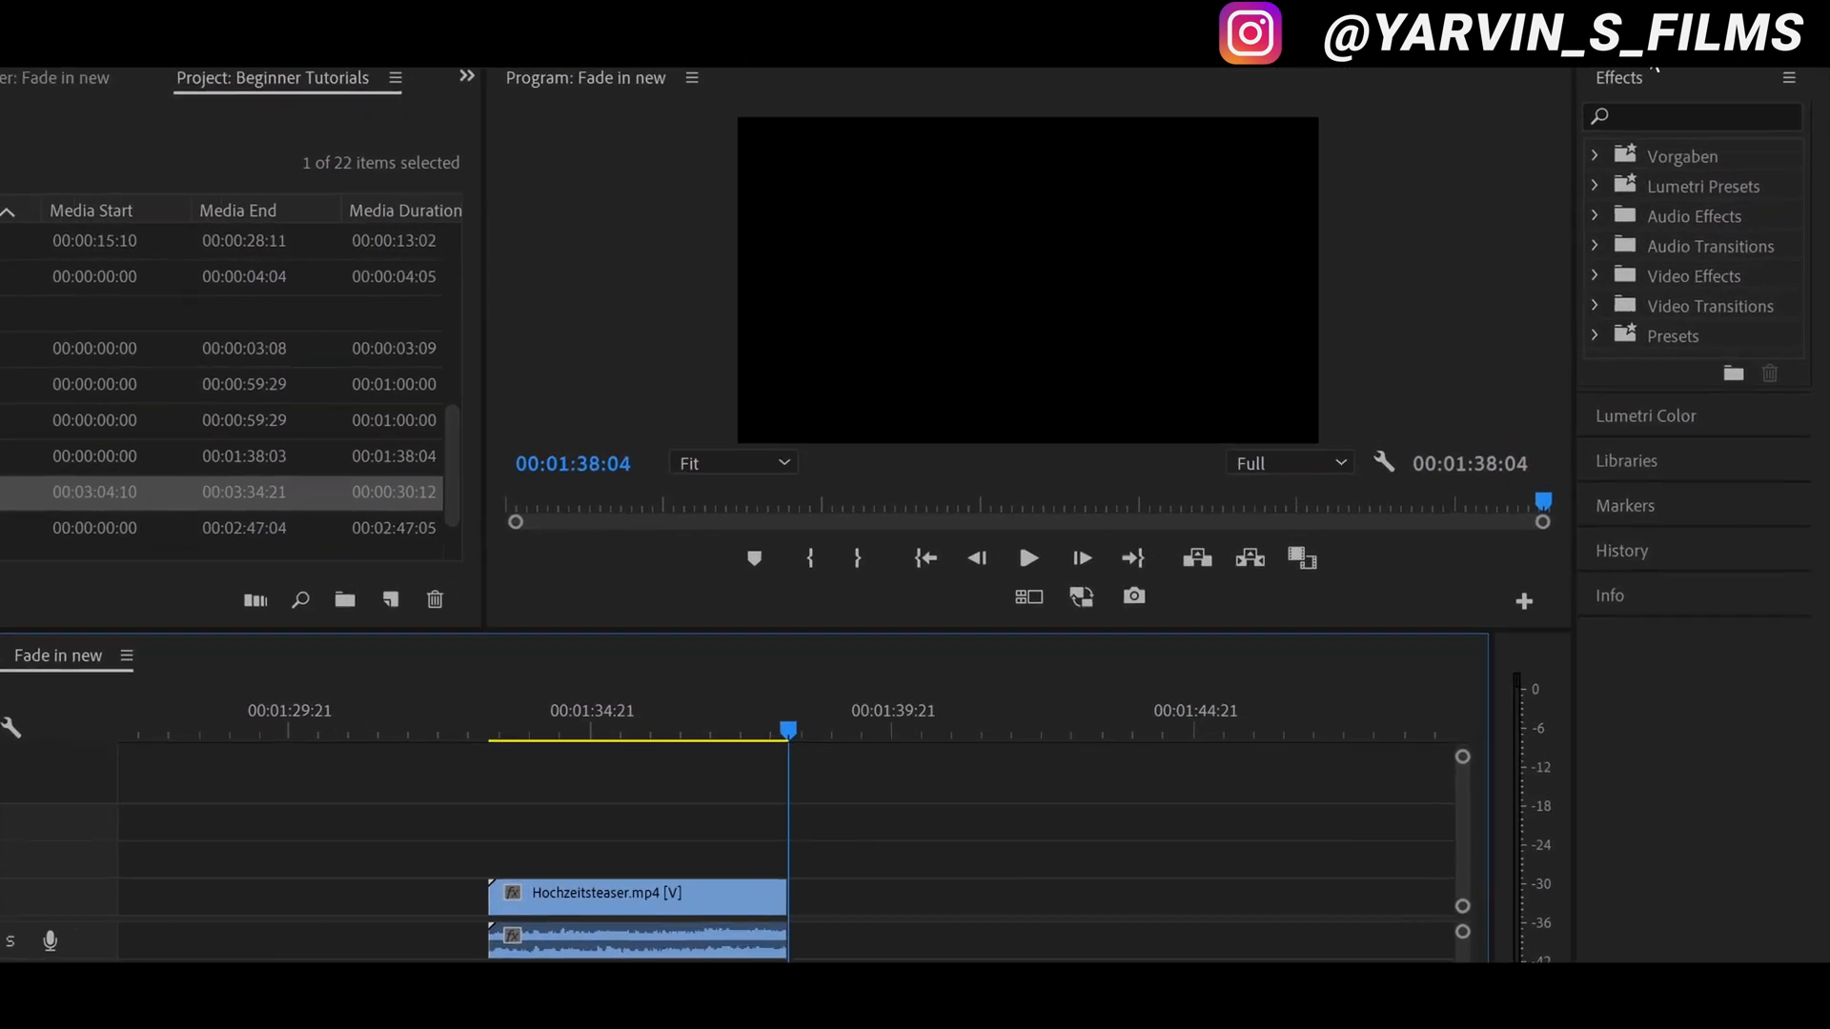
click(1596, 305)
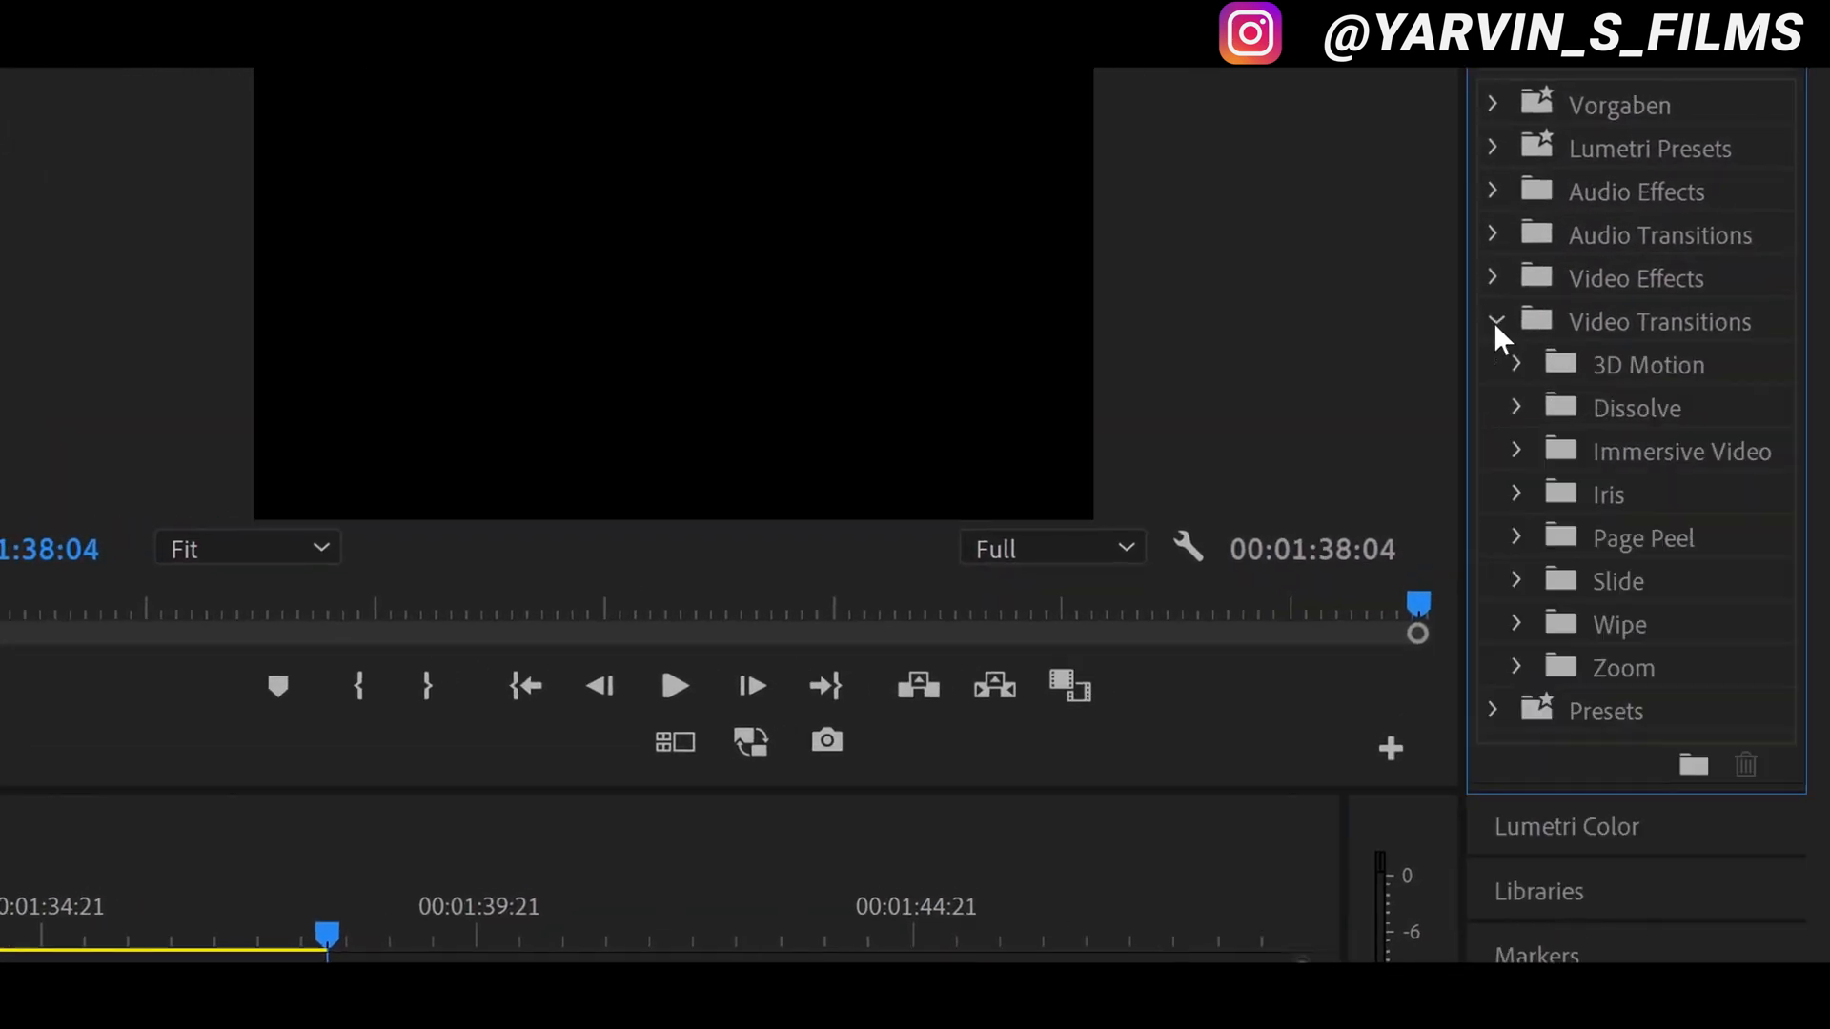
click(1517, 407)
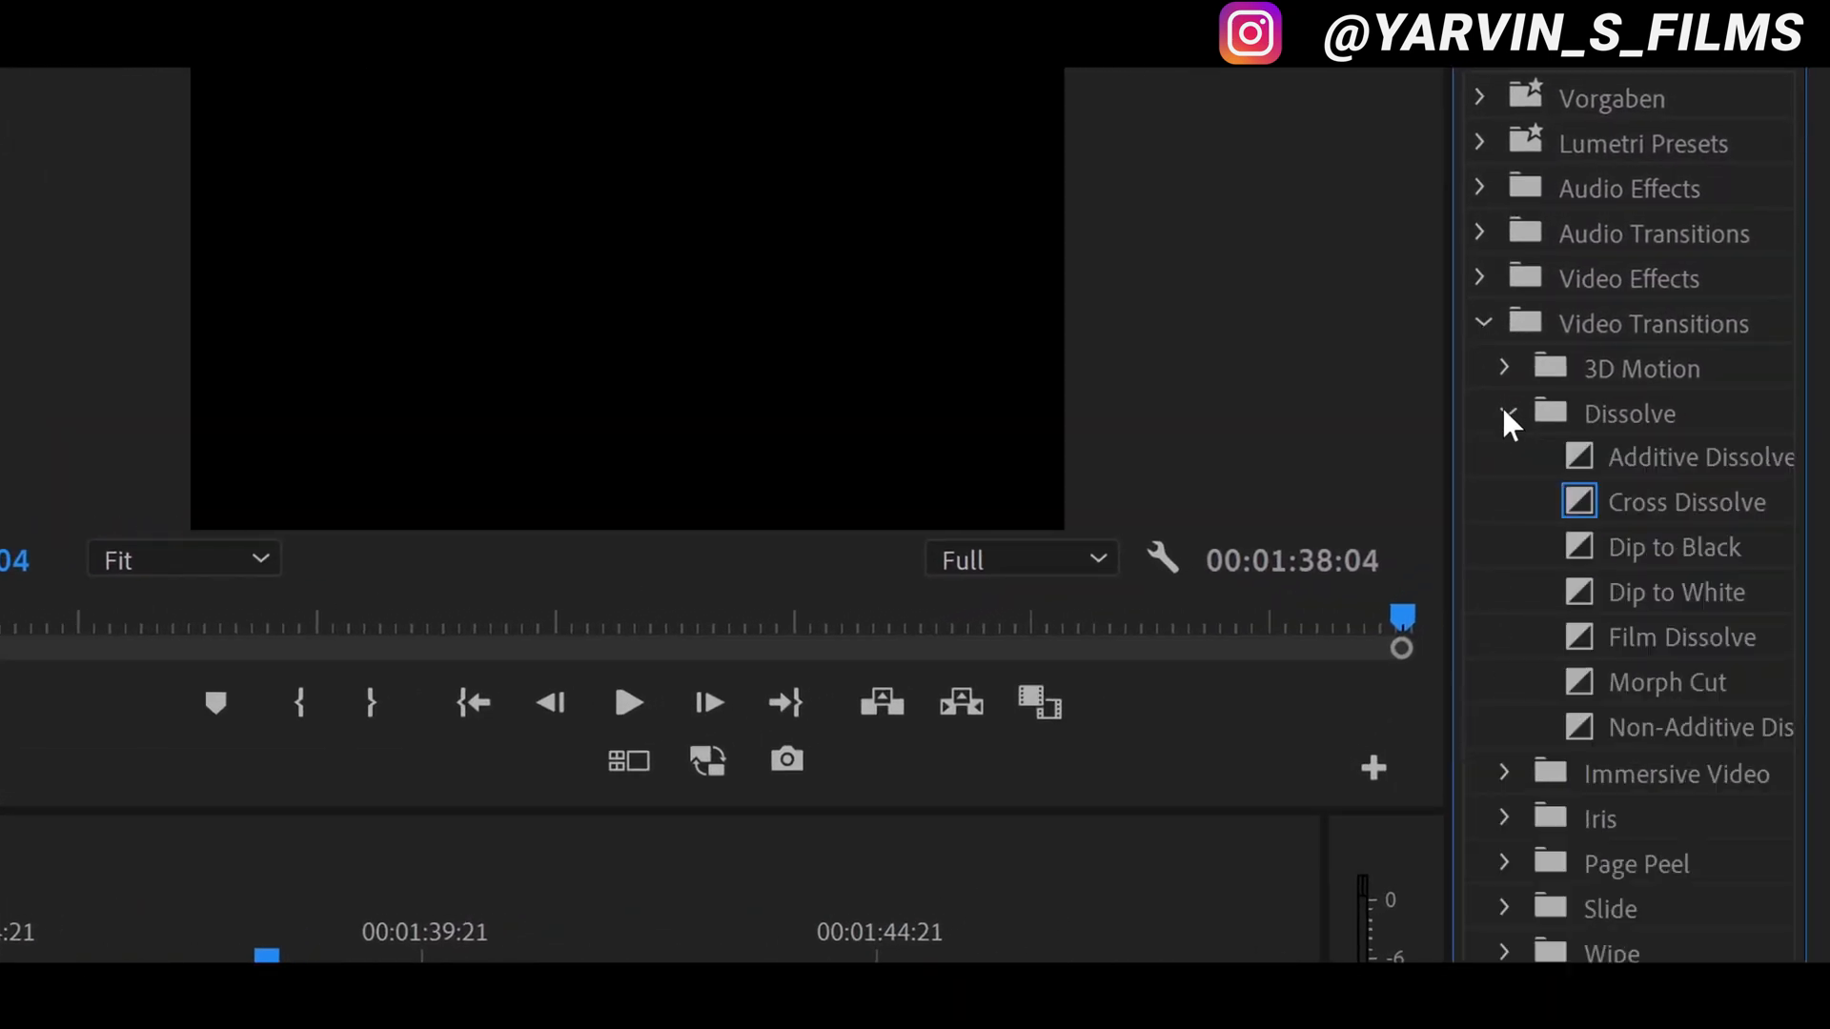
mouse_move(1617, 502)
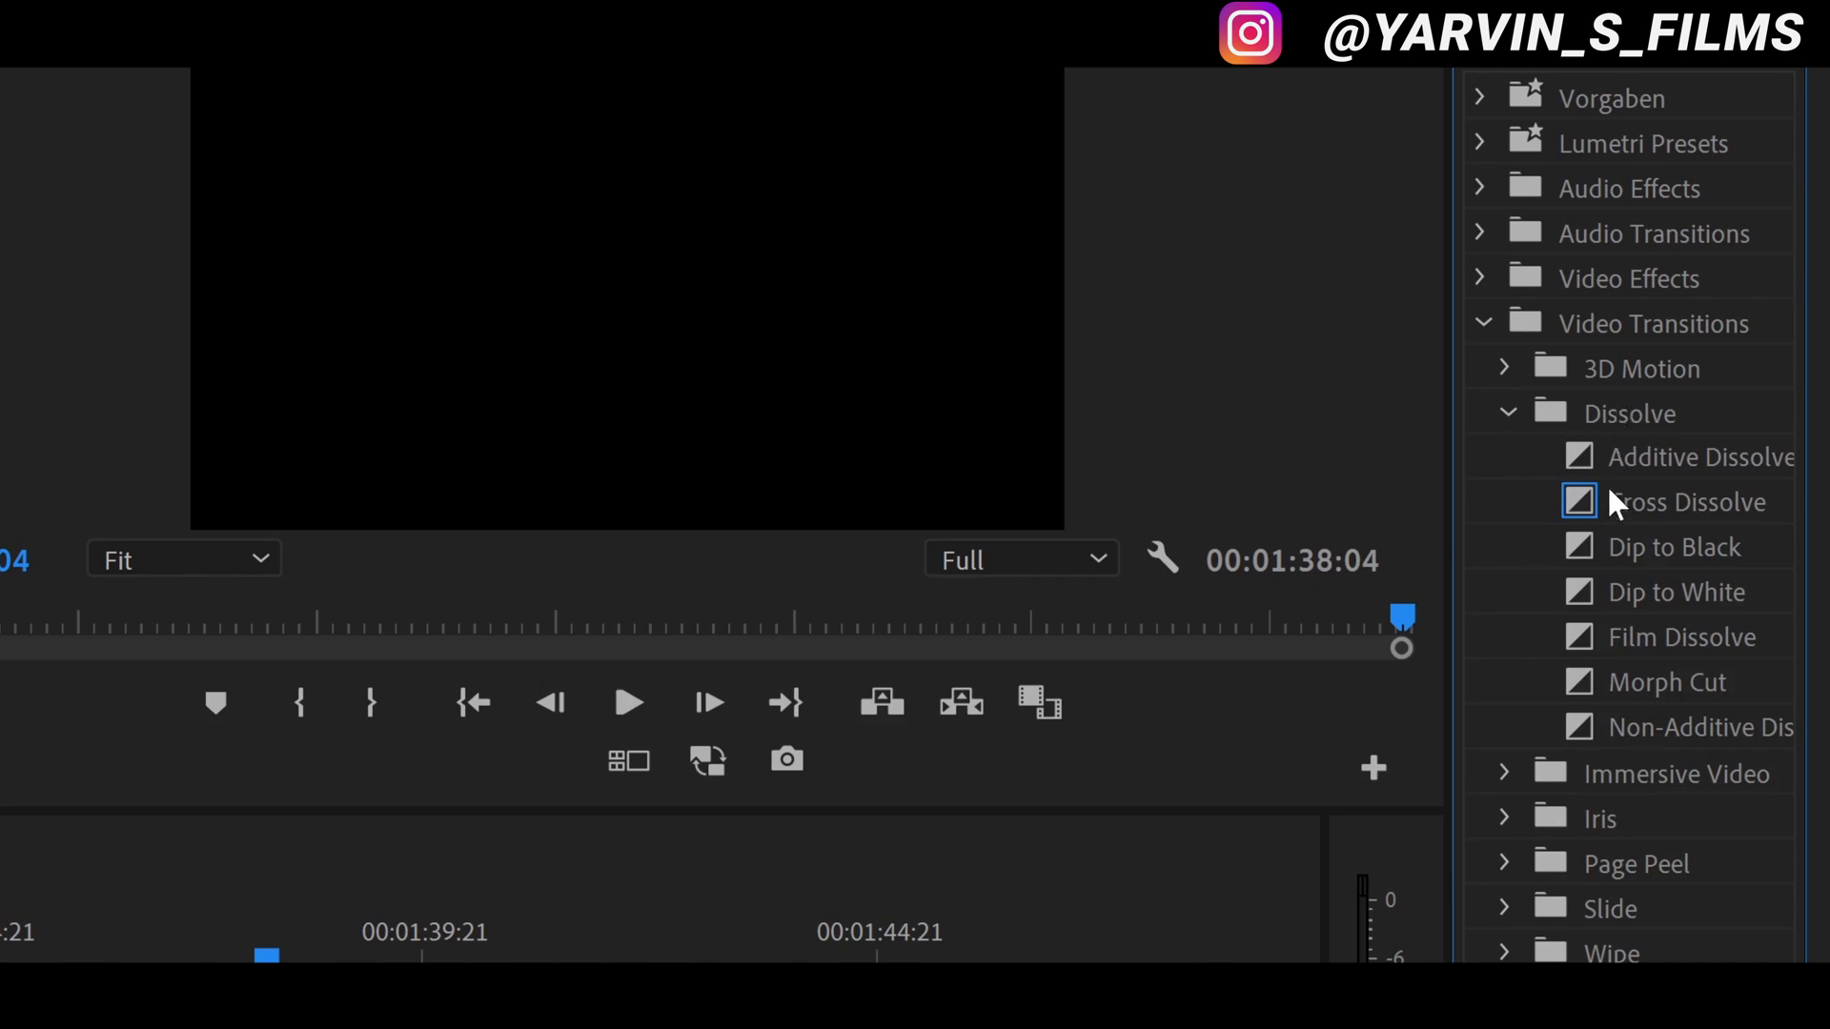
mouse_move(1657, 635)
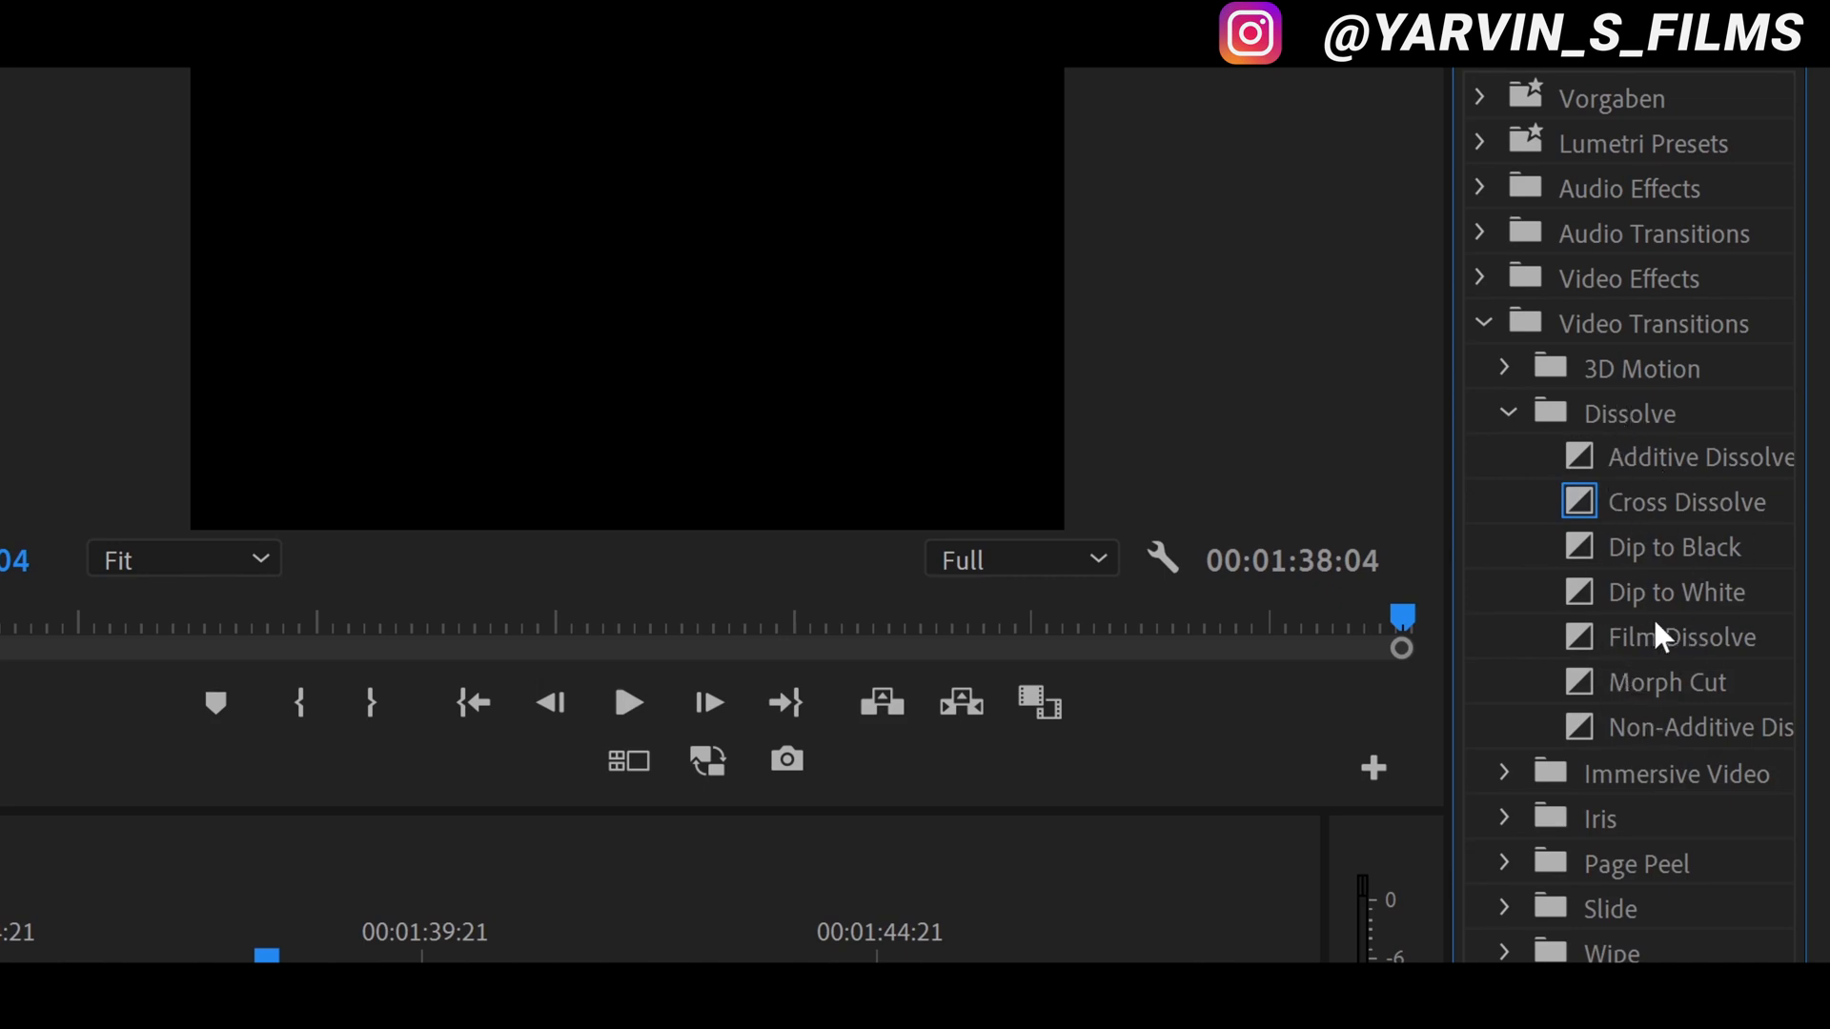
mouse_move(1664, 630)
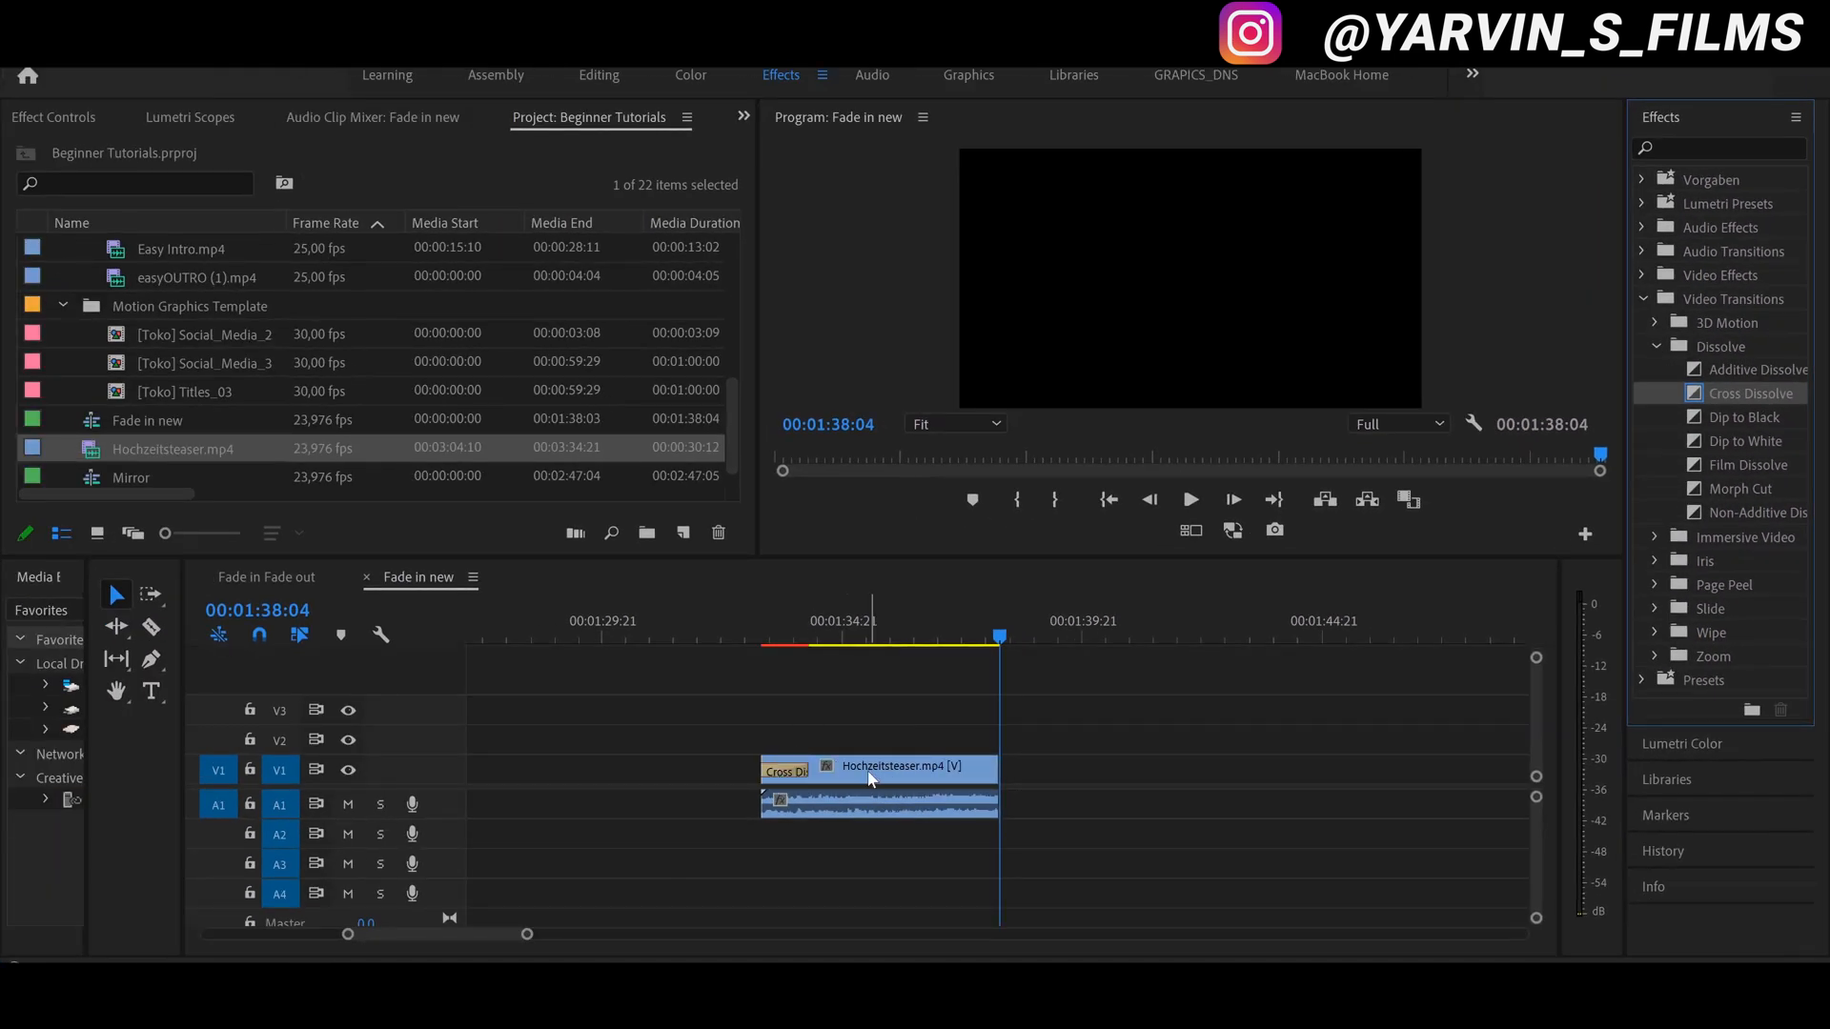
mouse_move(1377, 521)
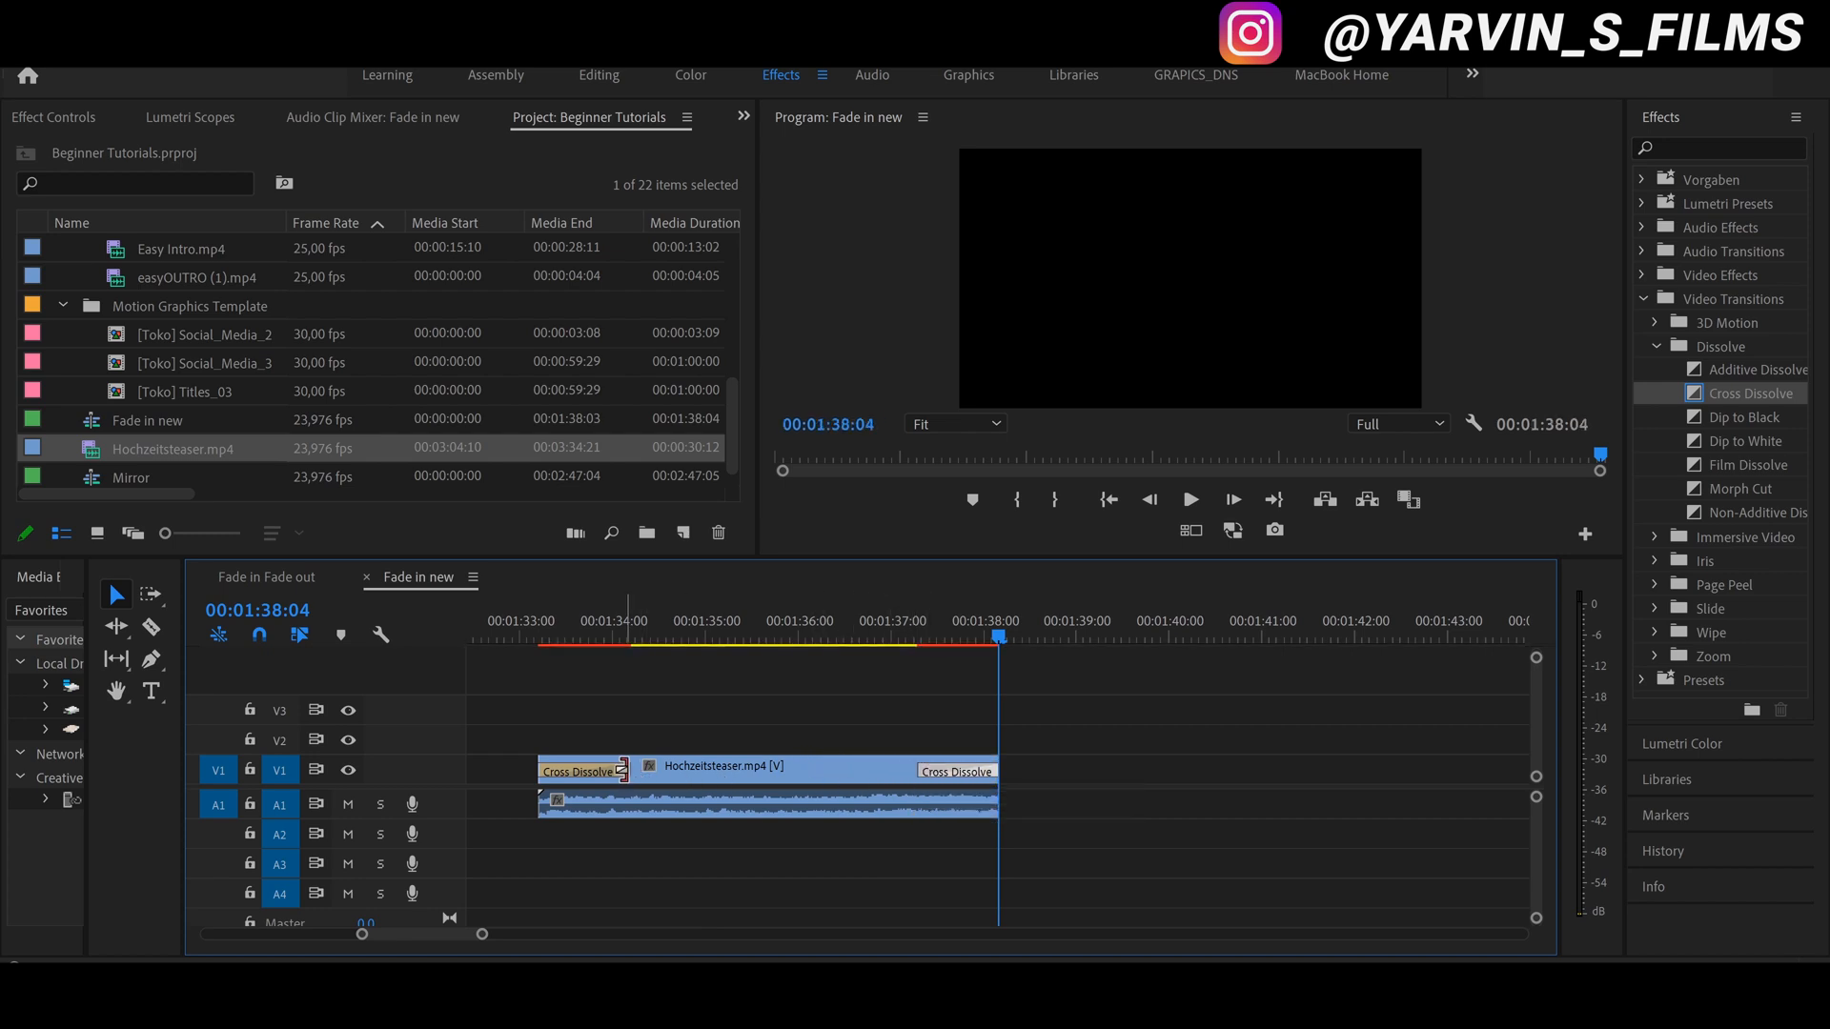
Select the Cross Dissolve at the Hochzeitsteaser clip's start and return the playhead there.
click(581, 771)
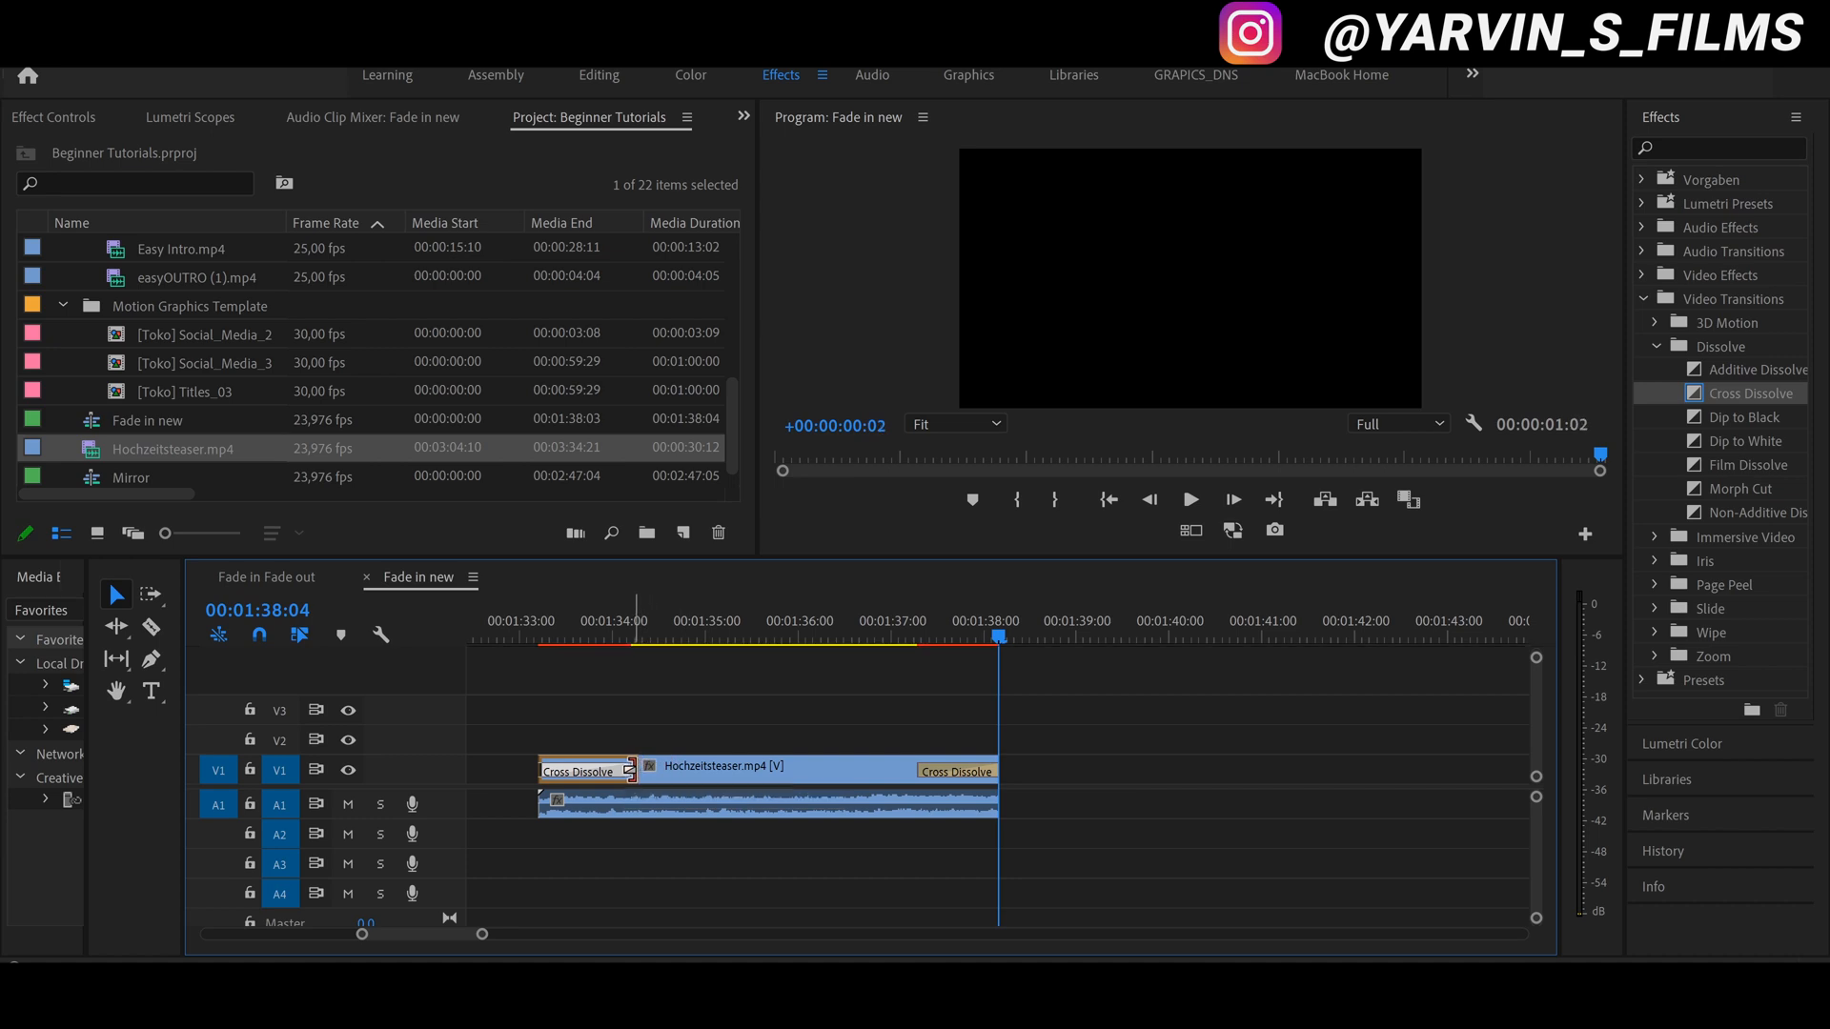
click(543, 638)
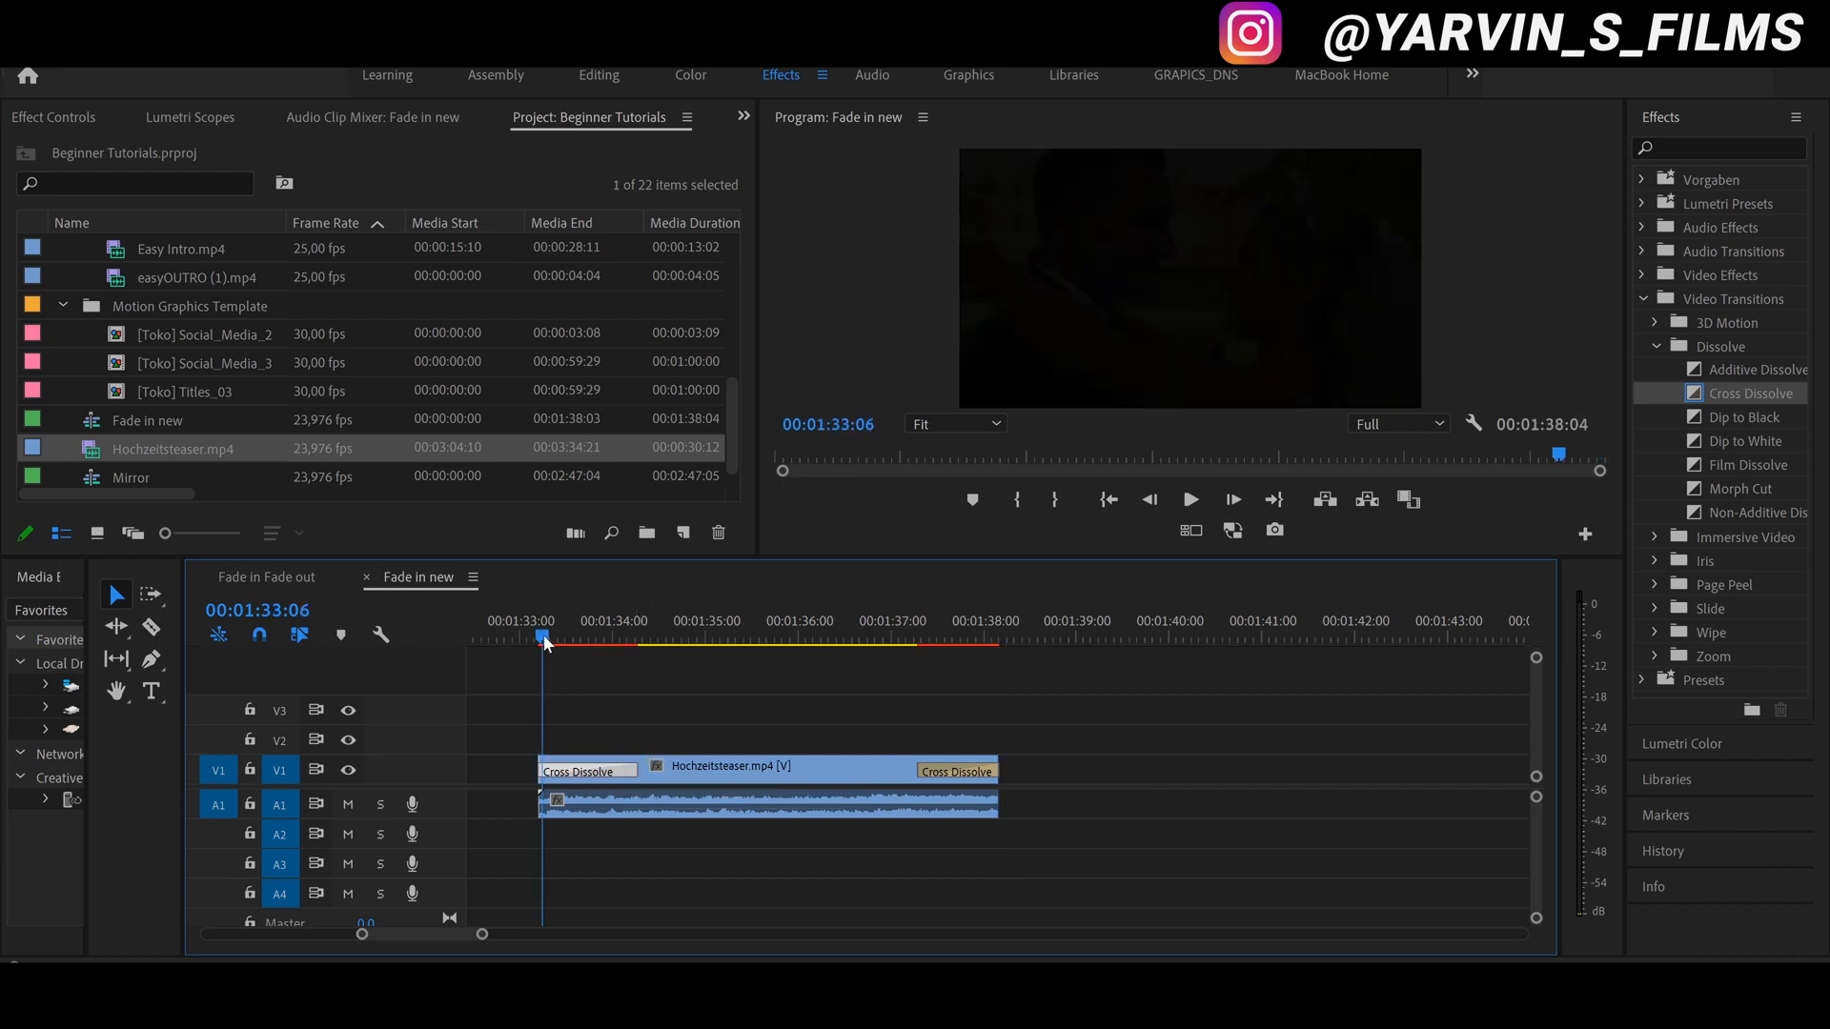
Select the transition at the wedding clip's end, the tried Dip to White, for removal.
click(1189, 498)
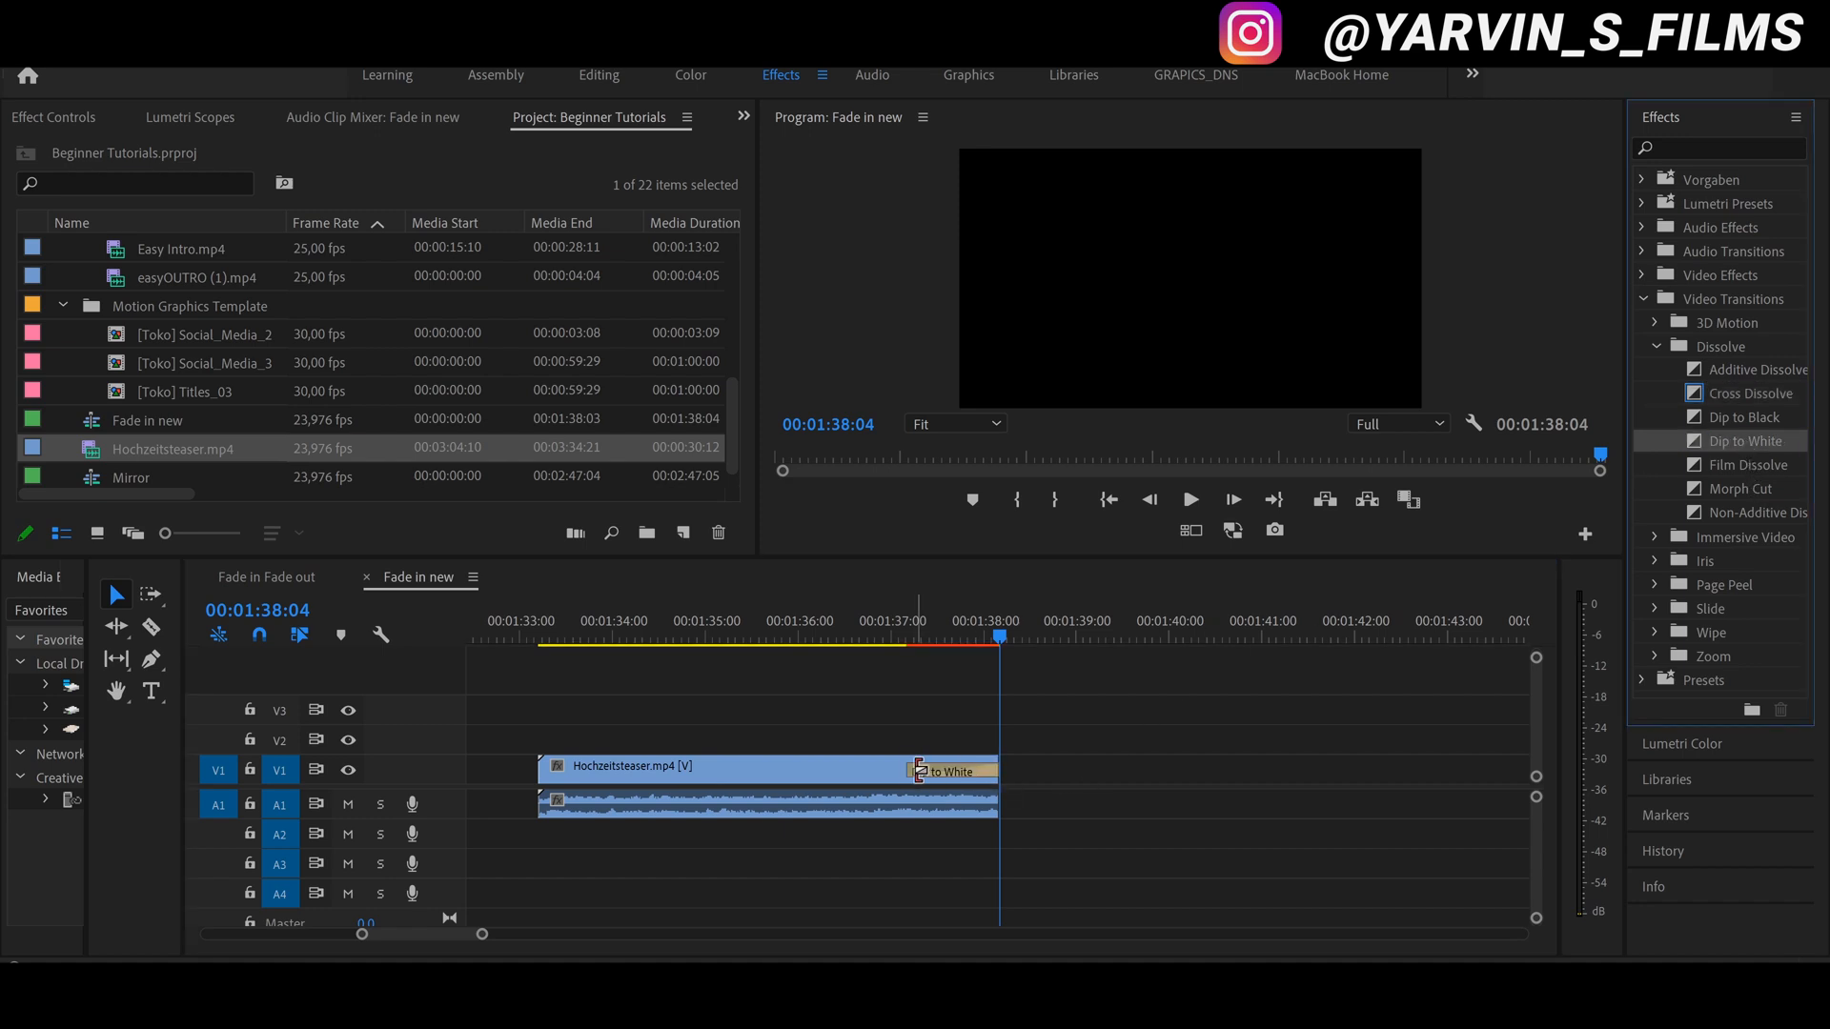
click(1190, 498)
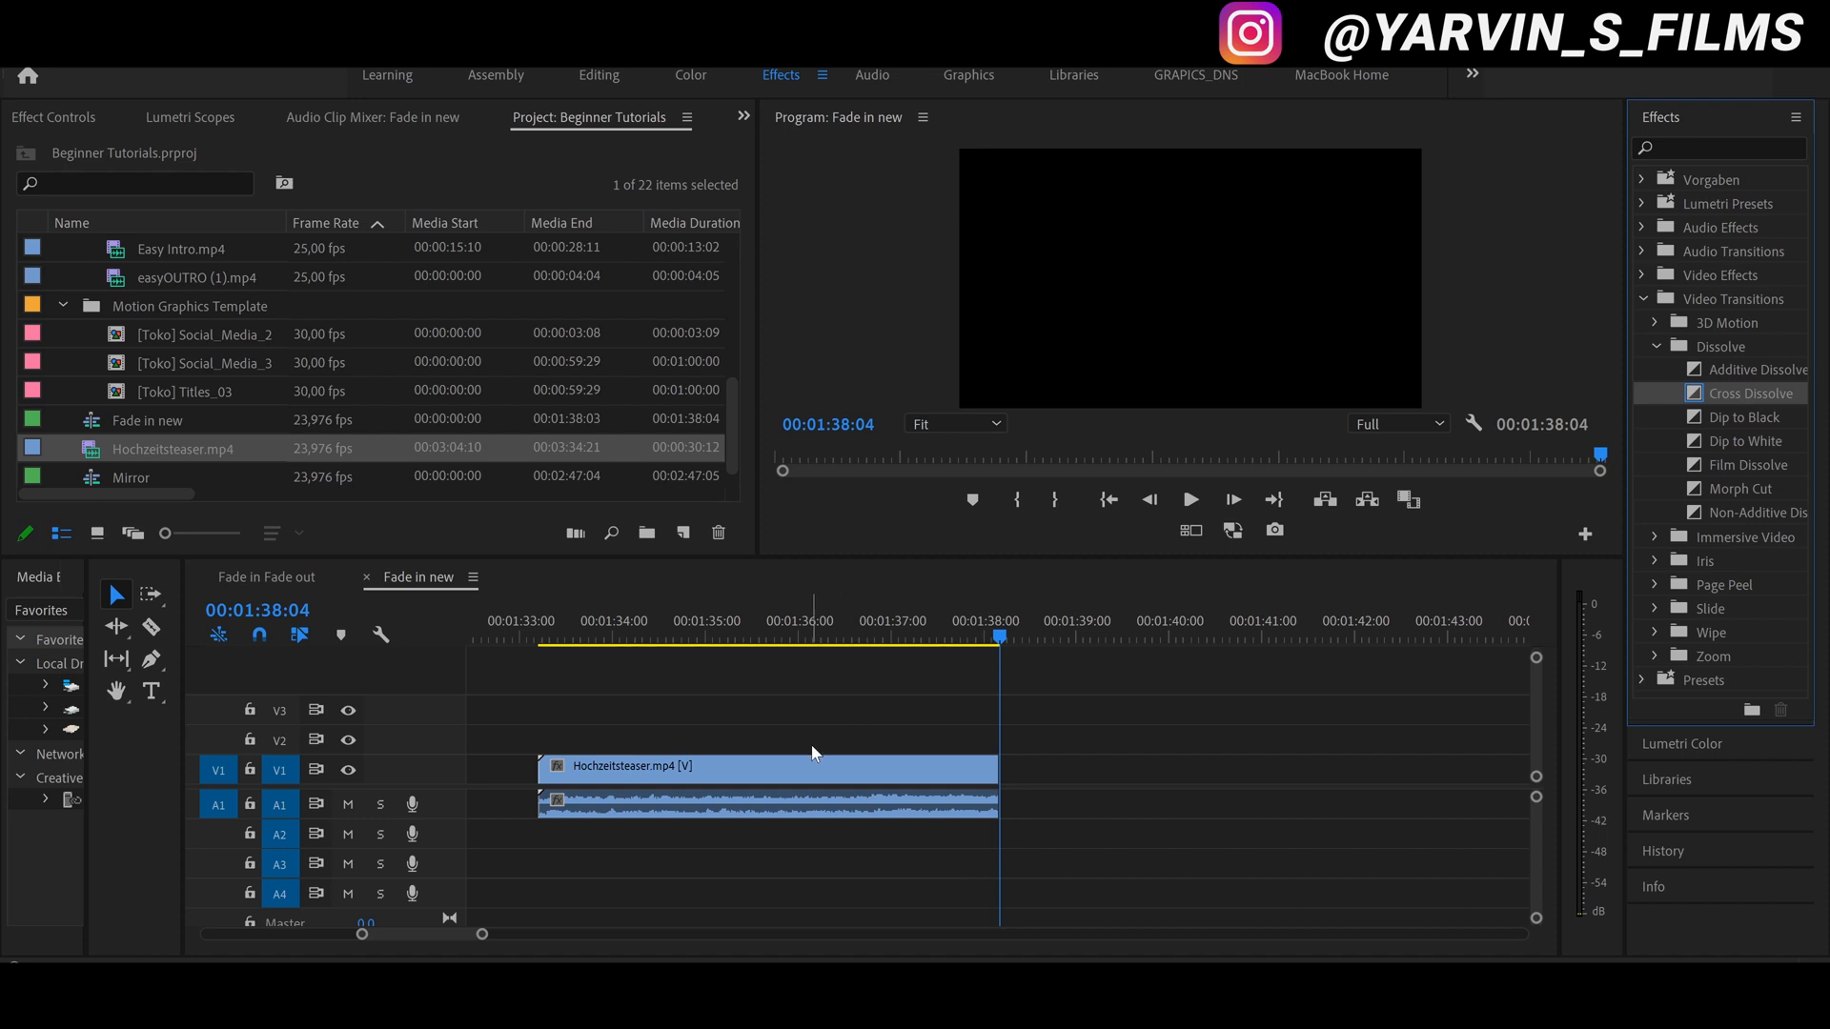
mouse_move(981, 779)
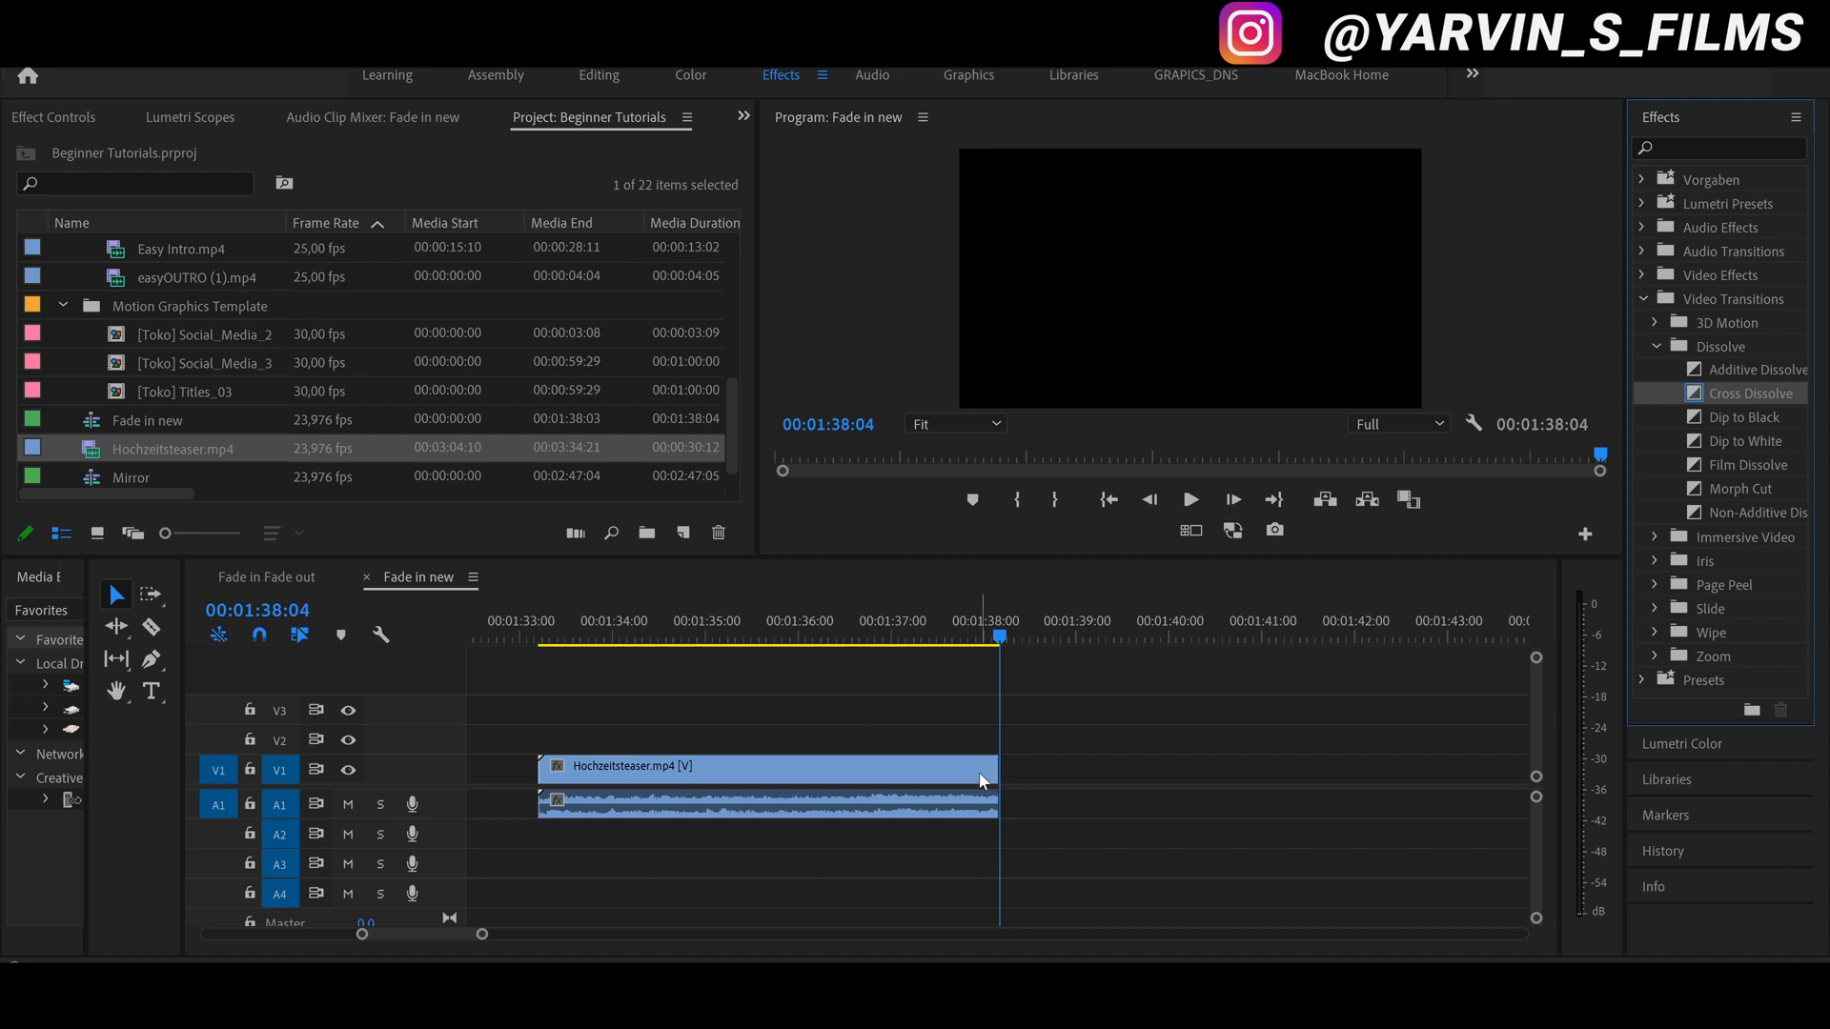